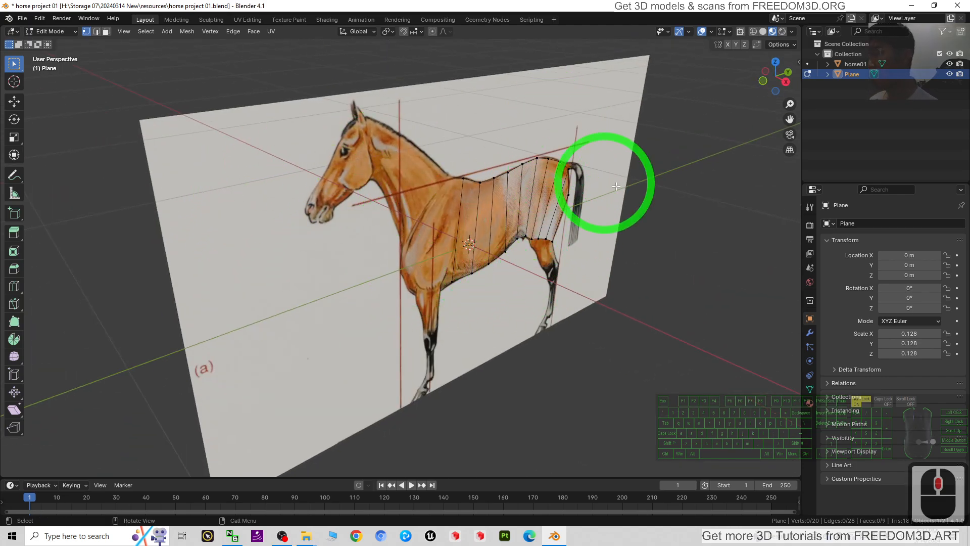
Orbit the viewport around the horse reference plane.
drag(615, 186, 625, 266)
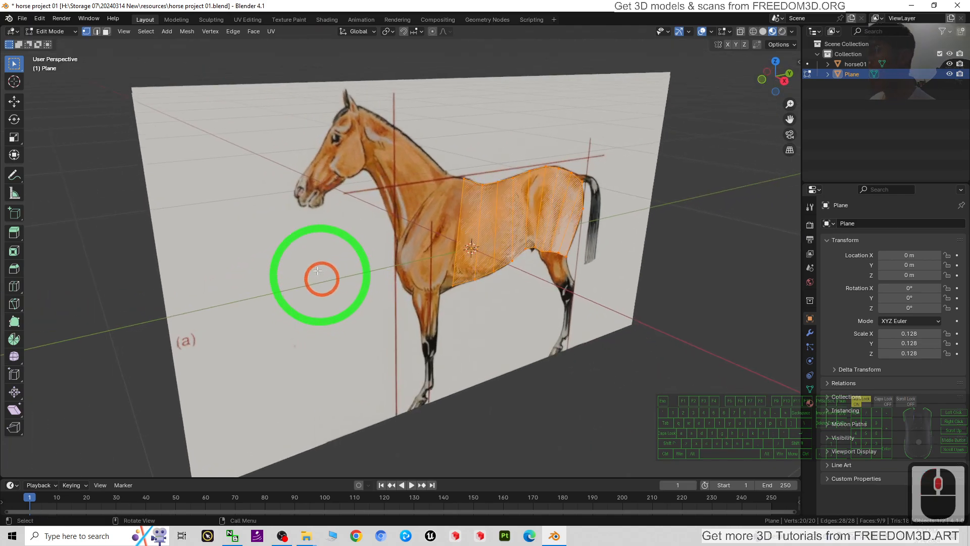
drag(319, 273, 300, 238)
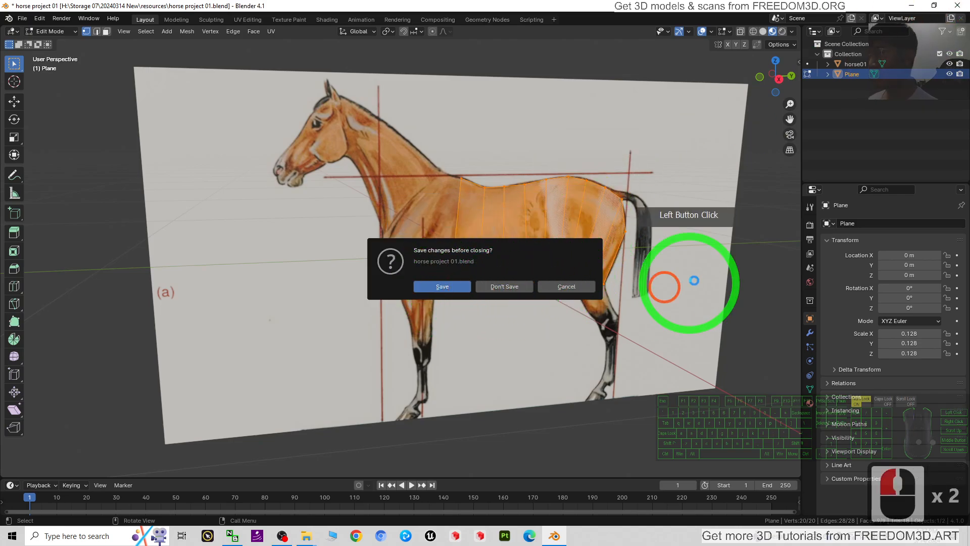
Discard the old horse project, preview horse01.png, and launch a fresh Blender 4.1 scene.
click(504, 286)
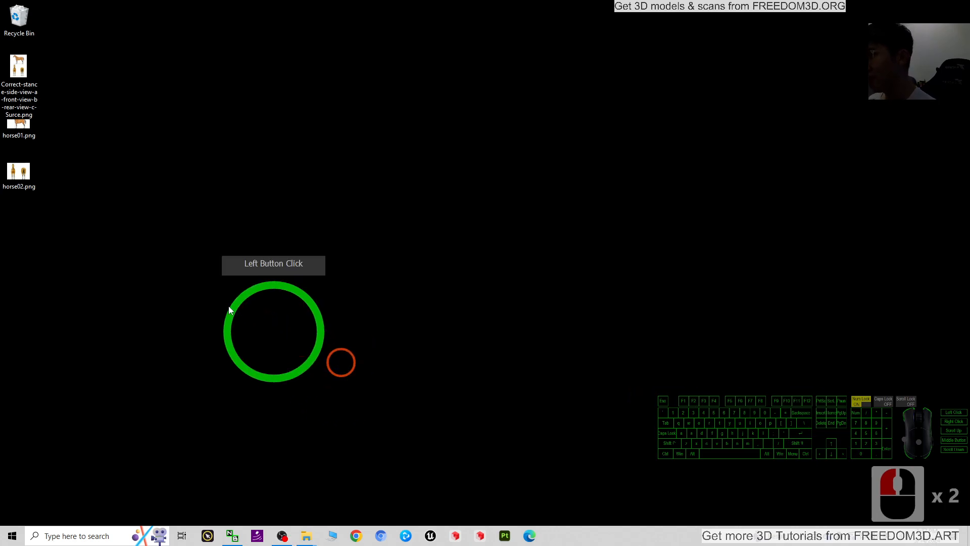
double_click(20, 64)
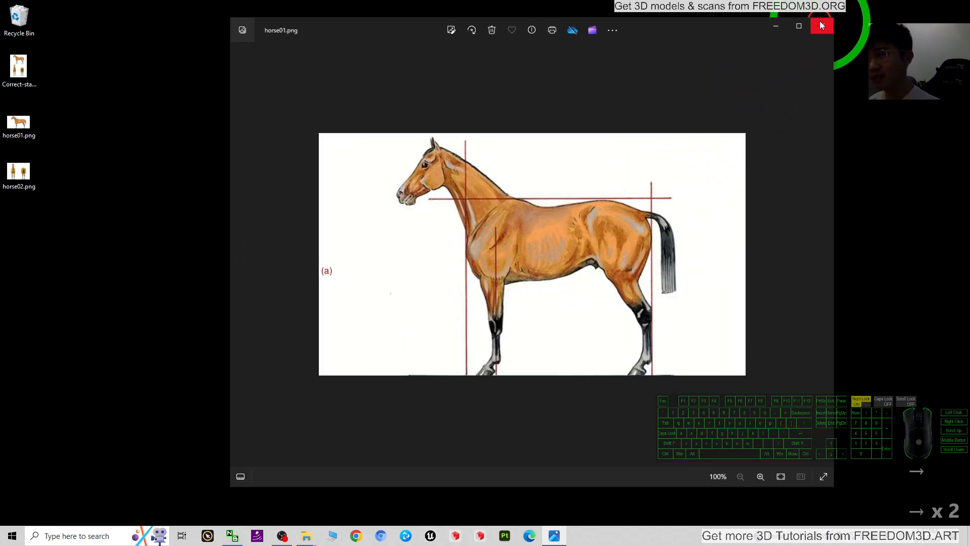
click(76, 535)
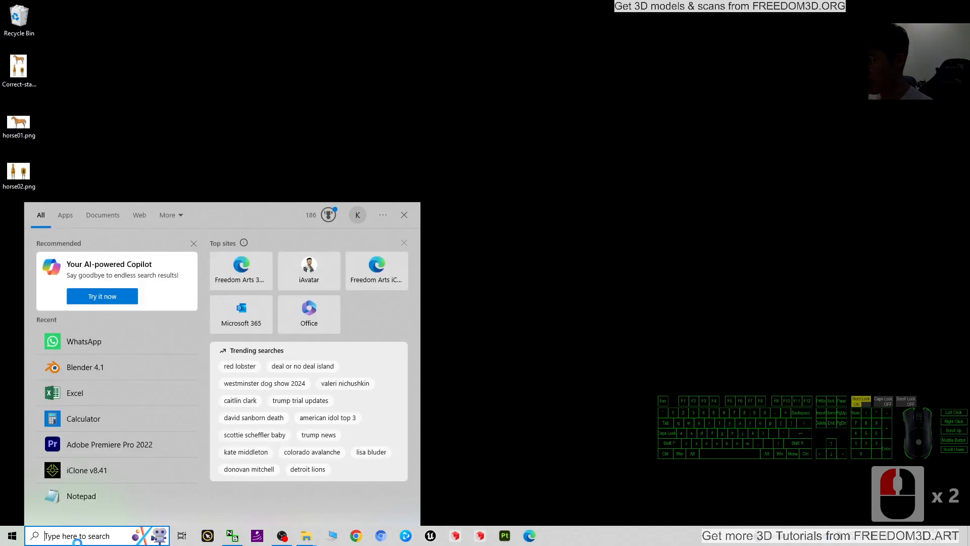
click(86, 367)
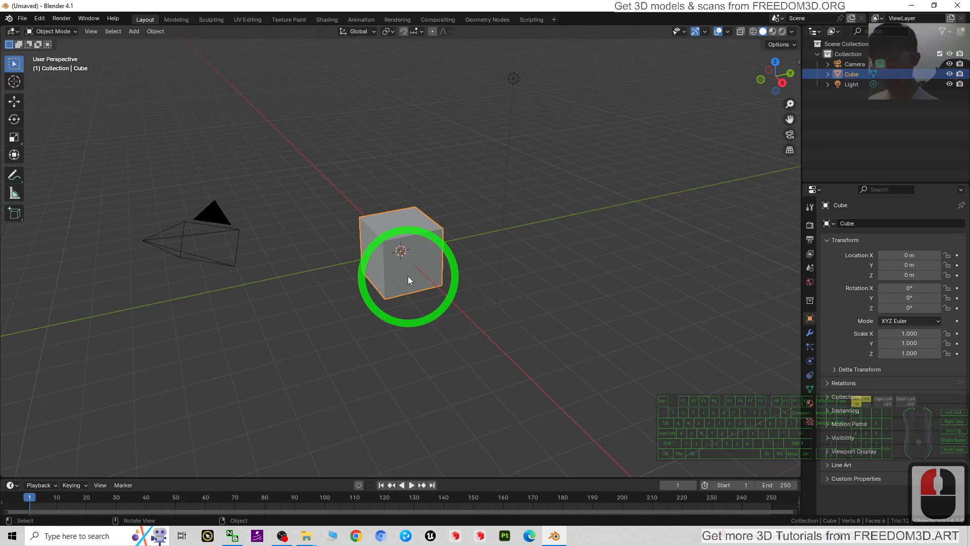
Open Preferences and search the add-ons for 'image' to find Import Images as Planes.
click(290, 172)
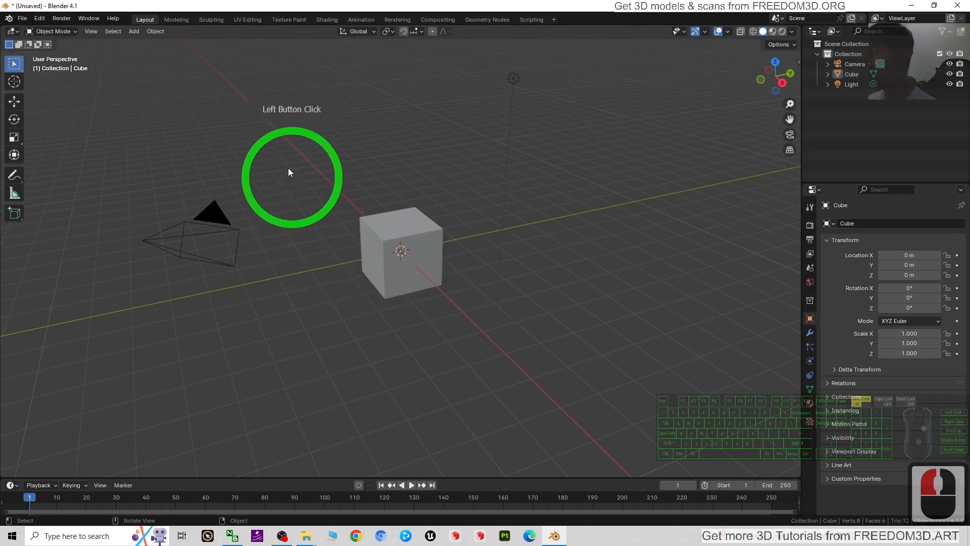
click(40, 18)
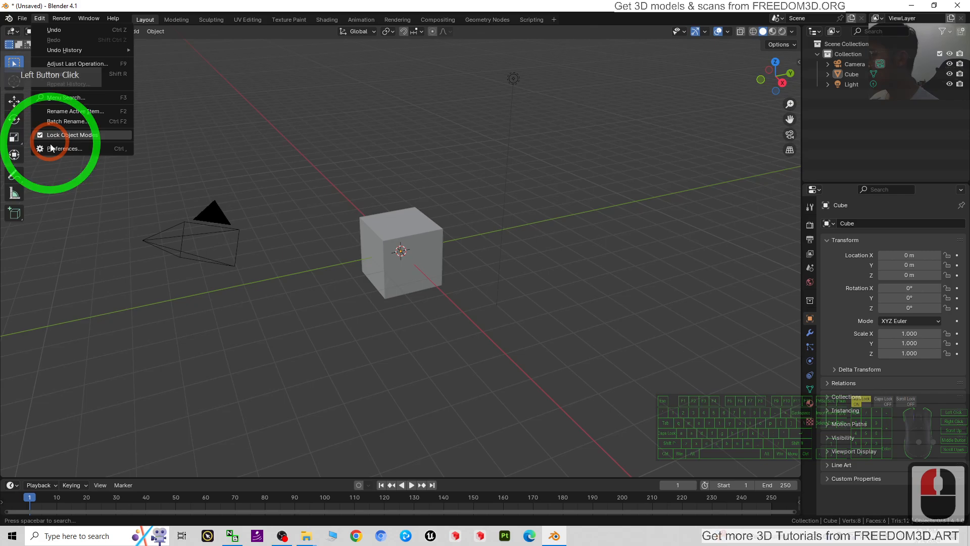
click(66, 148)
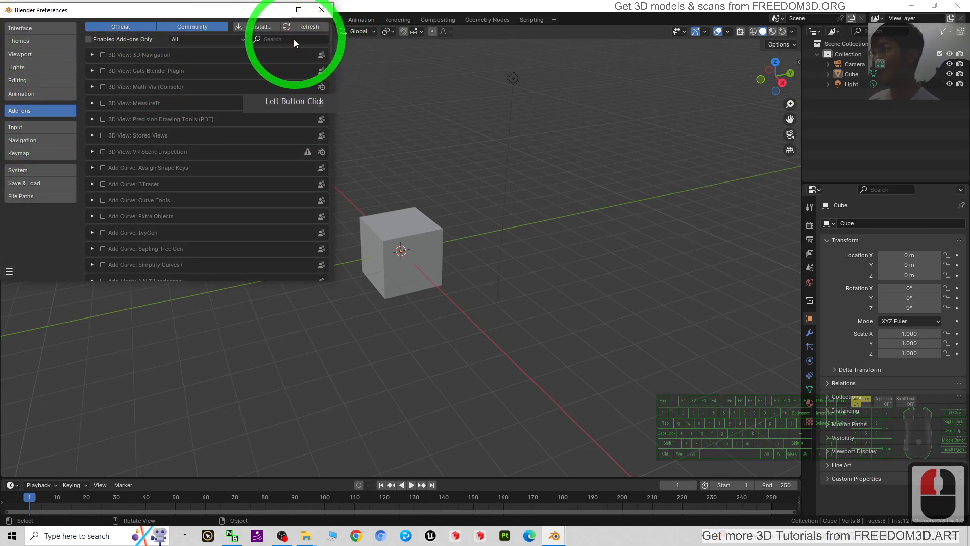
text(image)
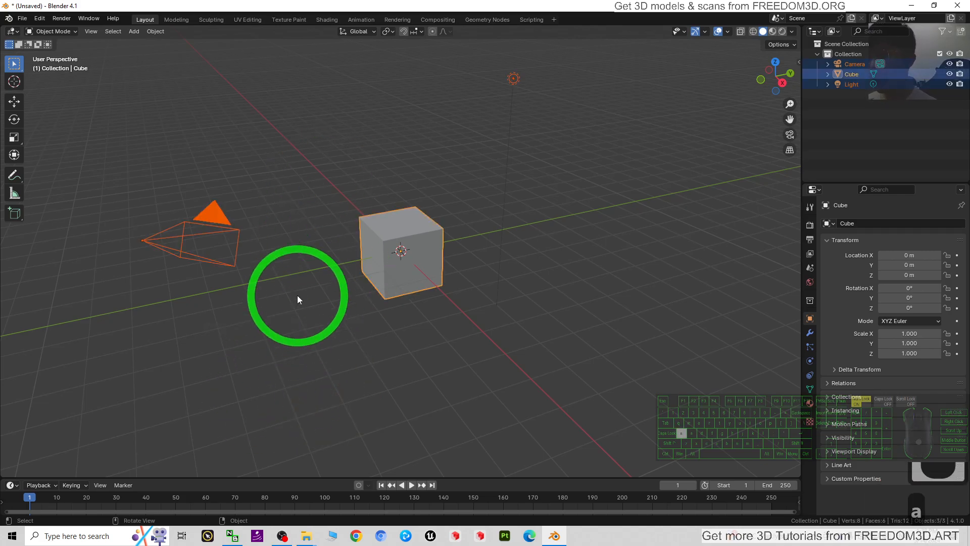
Delete the default camera, cube and light, then start Add > Image > Images as Planes.
key(Delete)
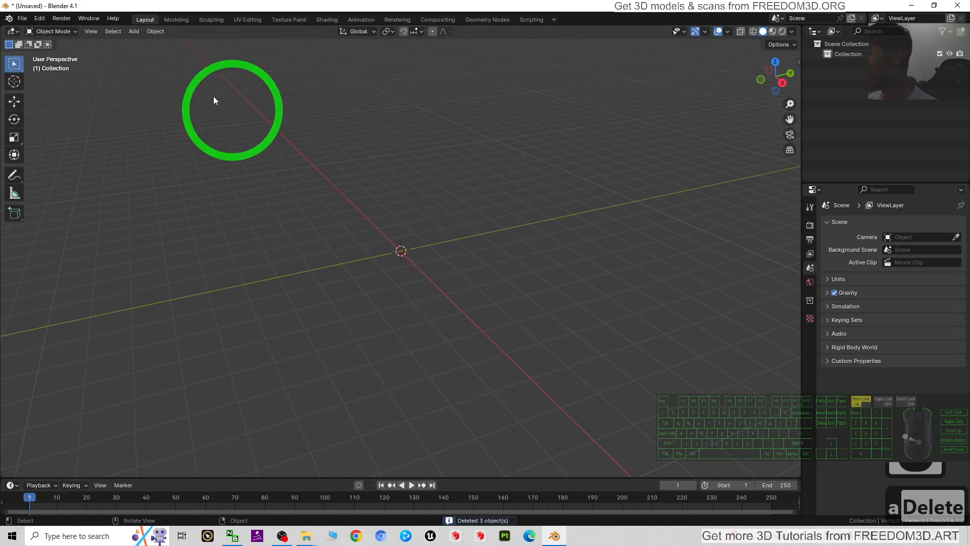
click(133, 31)
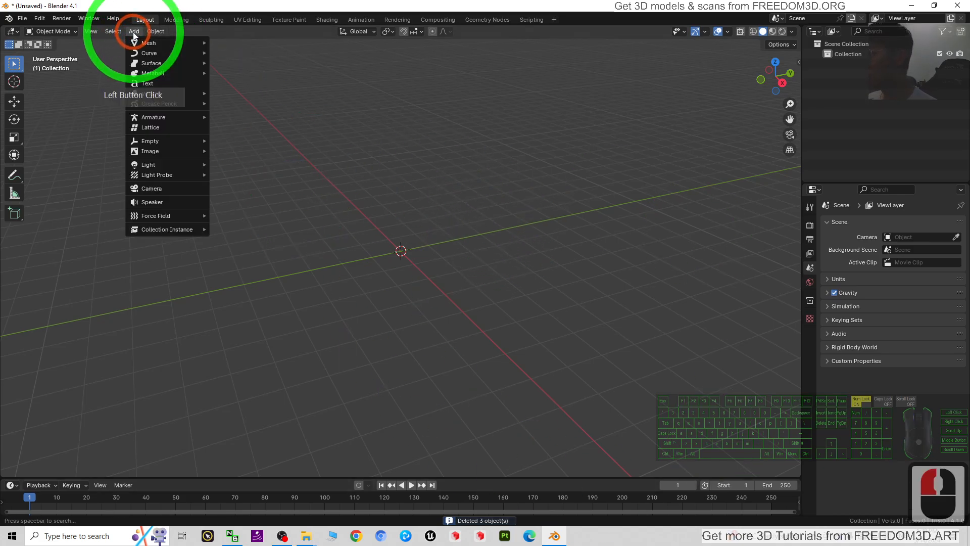
mouse_move(150, 141)
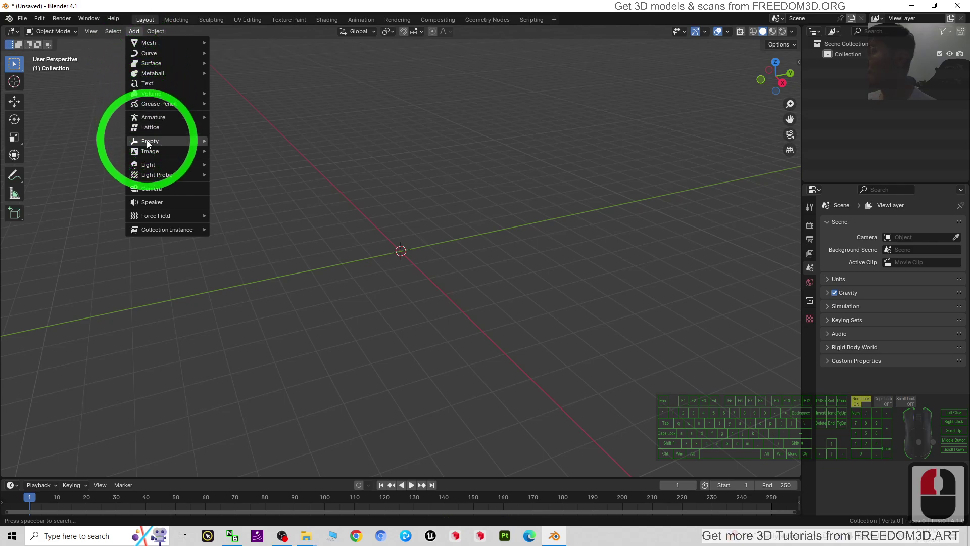
mouse_move(153, 152)
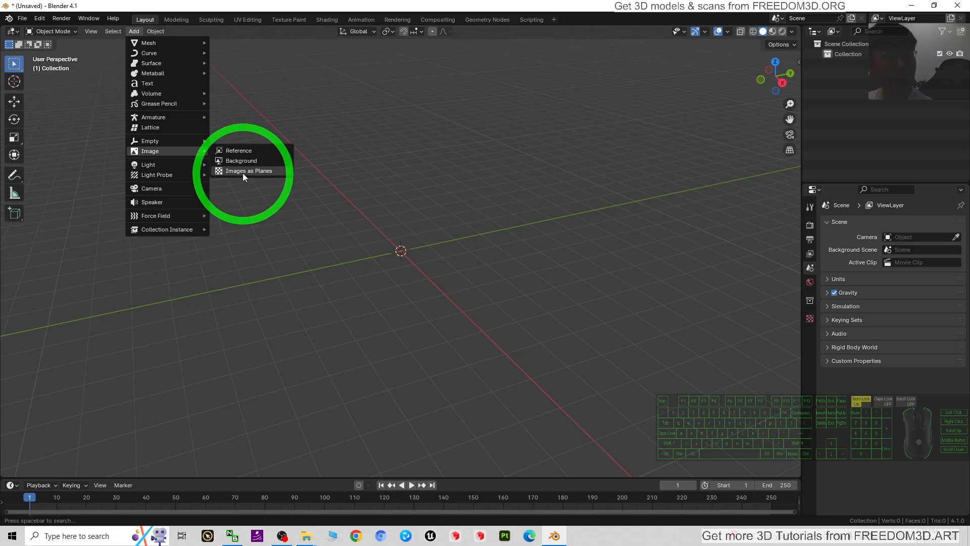
click(249, 170)
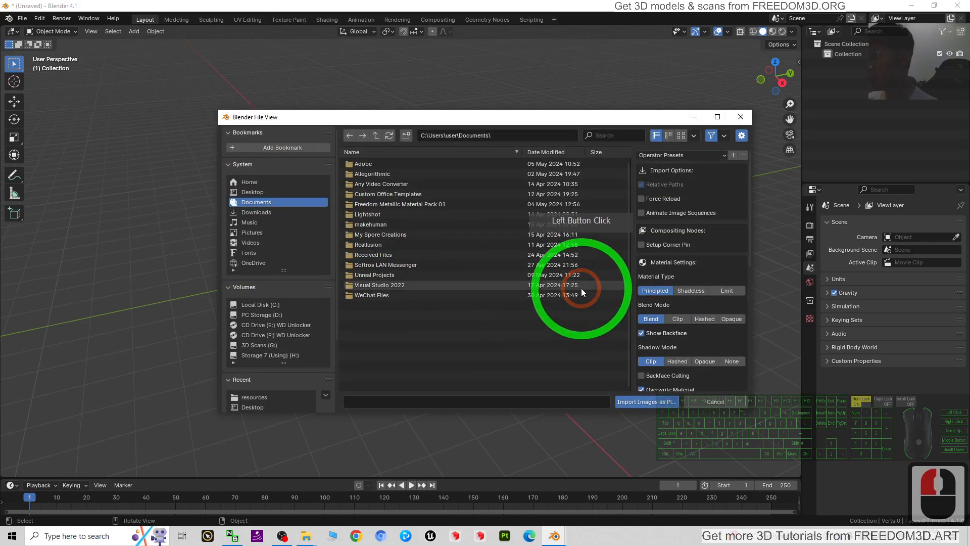
Import horse02.png from the Desktop as a textured image plane.
click(252, 192)
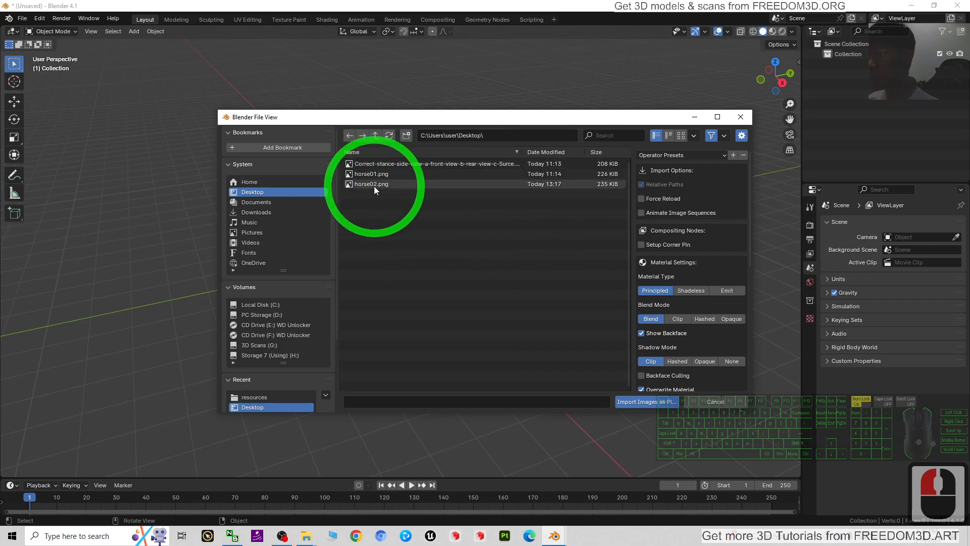
click(644, 401)
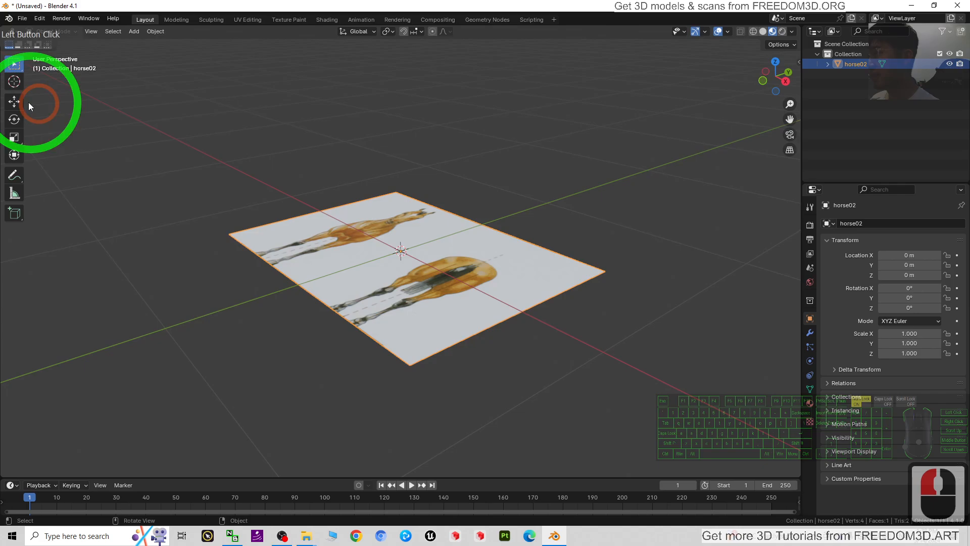
Rotate the horse02 plane 90° about X so it stands upright.
click(14, 120)
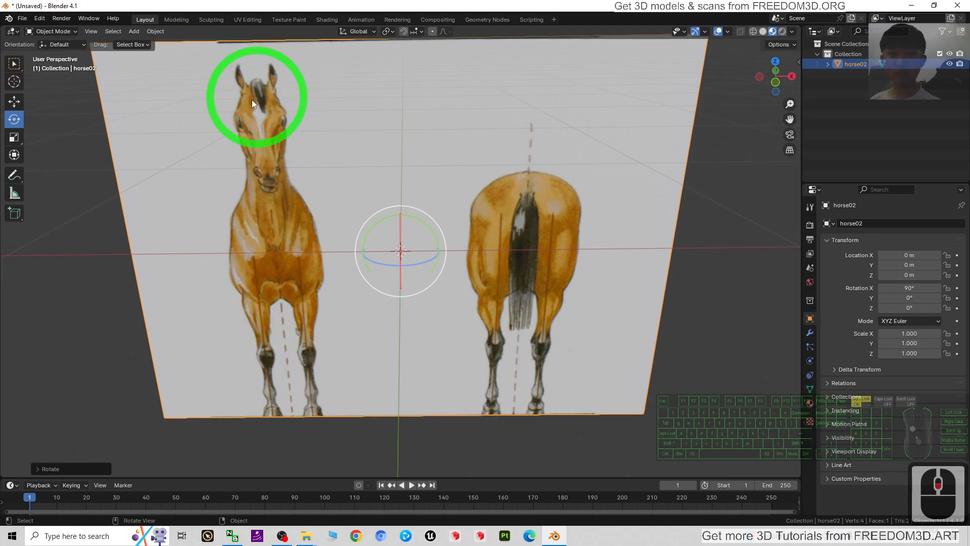
click(14, 102)
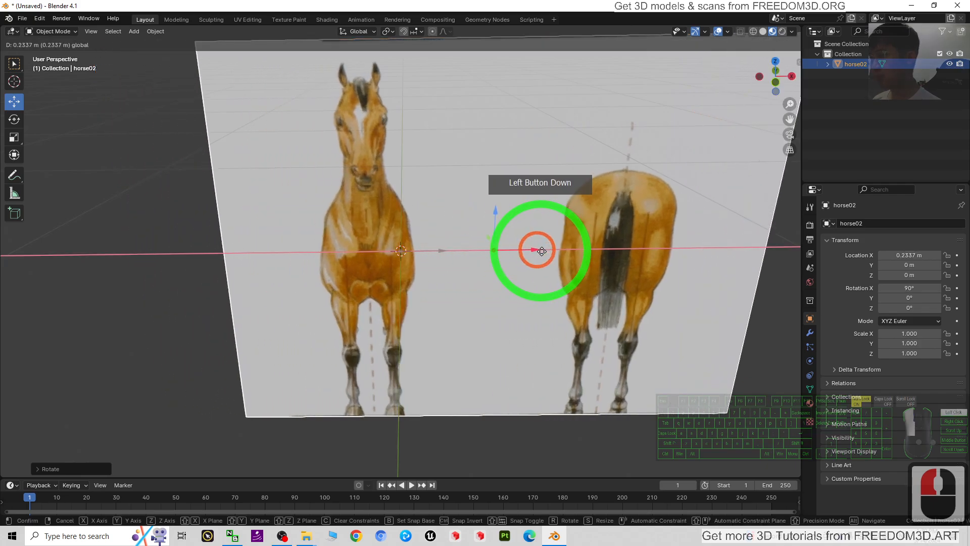
Move the horse02 plane about 0.313 m along X and 0.5 m up in Z.
drag(541, 251, 568, 256)
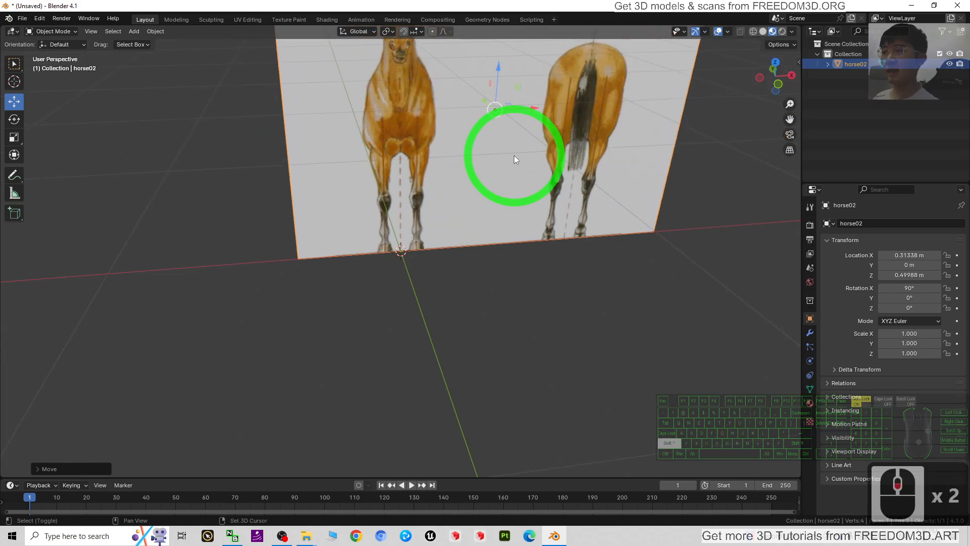
drag(513, 154, 372, 167)
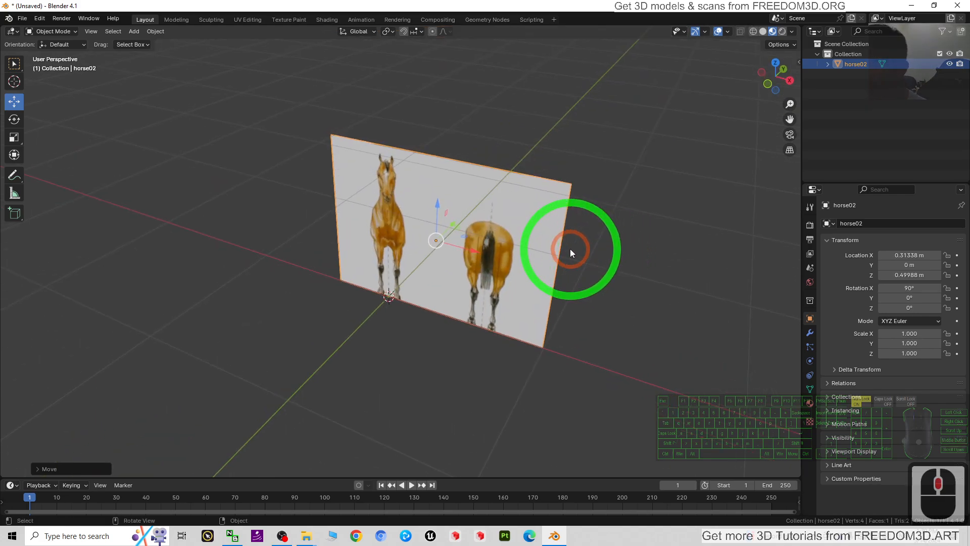
drag(570, 253, 407, 269)
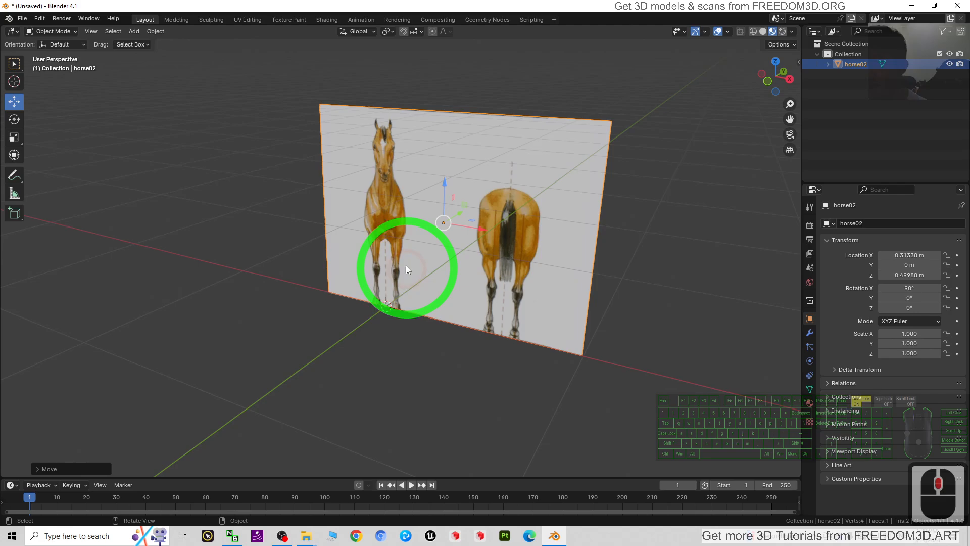
mouse_move(463, 217)
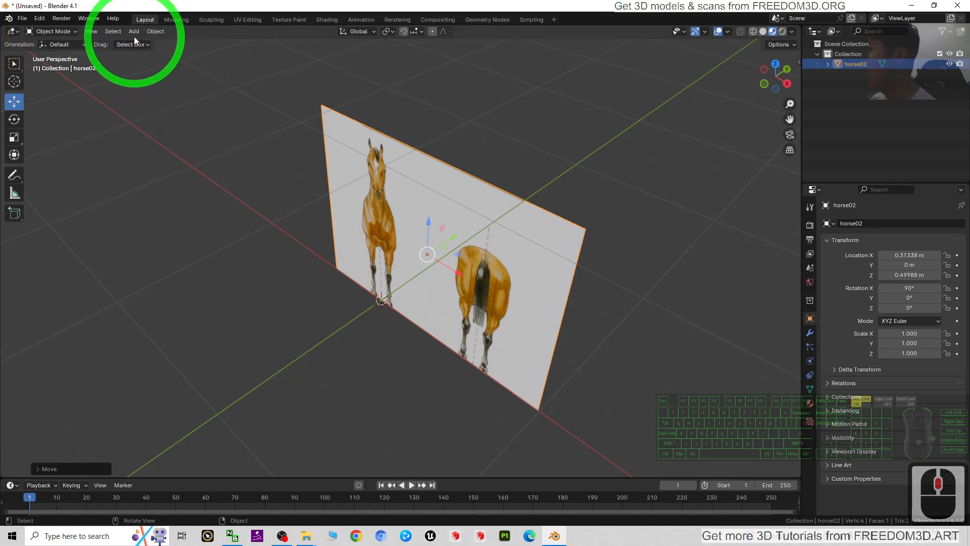
Import horse01.png from the Desktop as a second image plane.
click(133, 31)
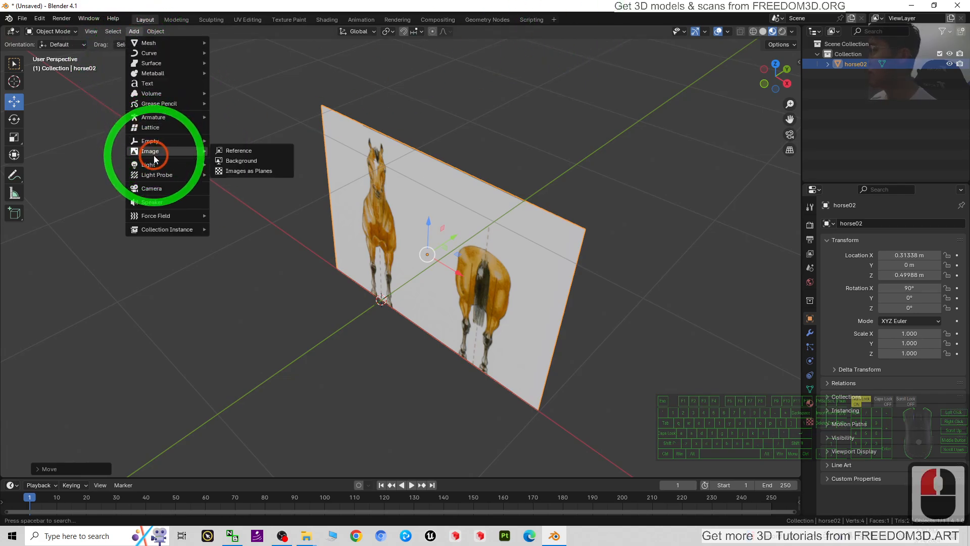
click(248, 171)
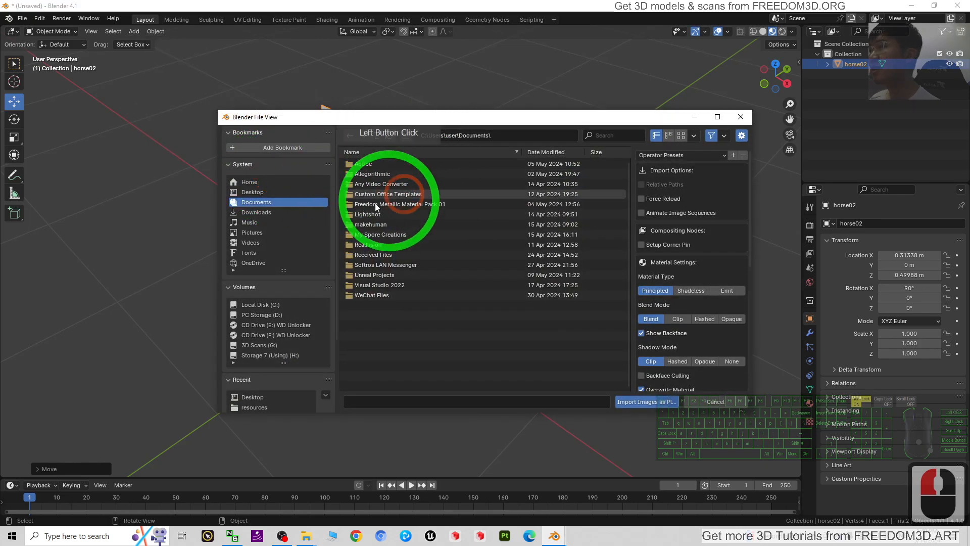
click(252, 192)
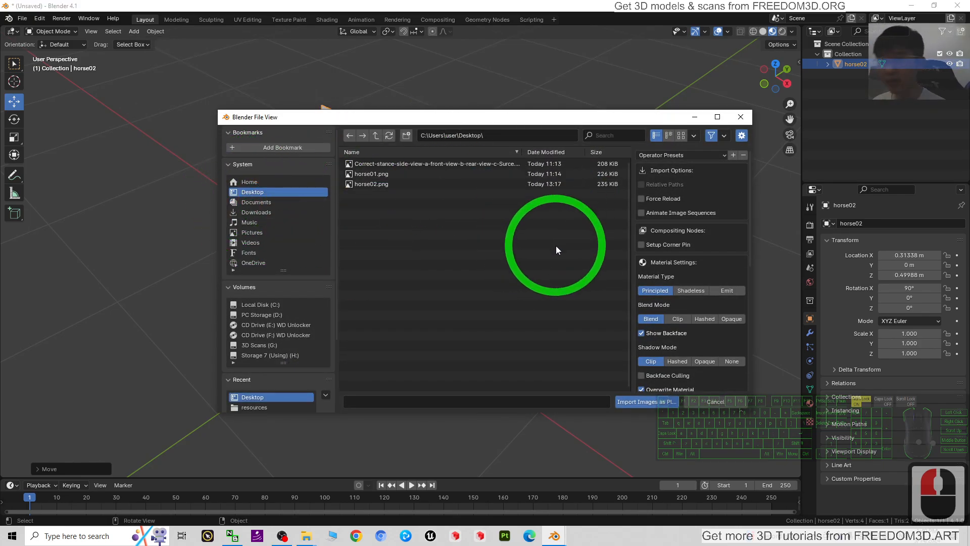
double_click(646, 401)
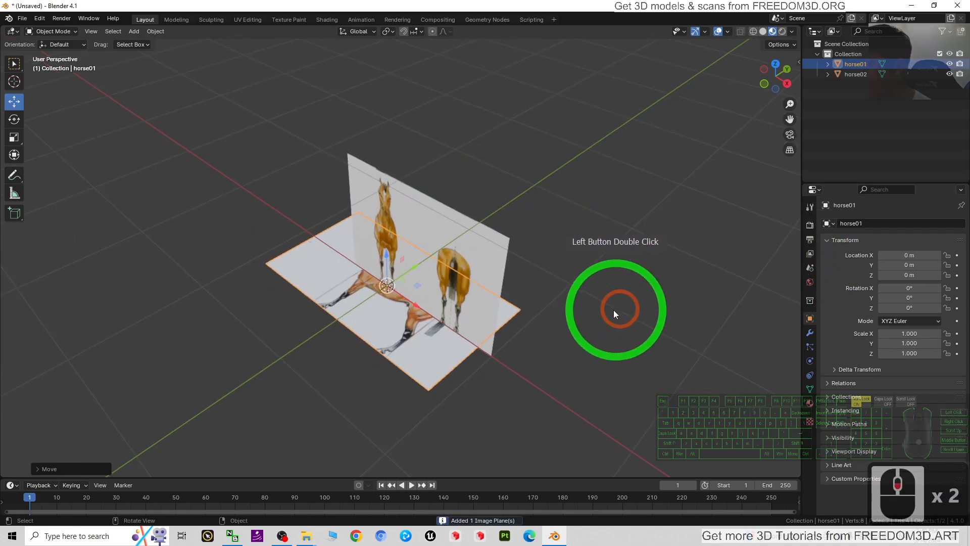